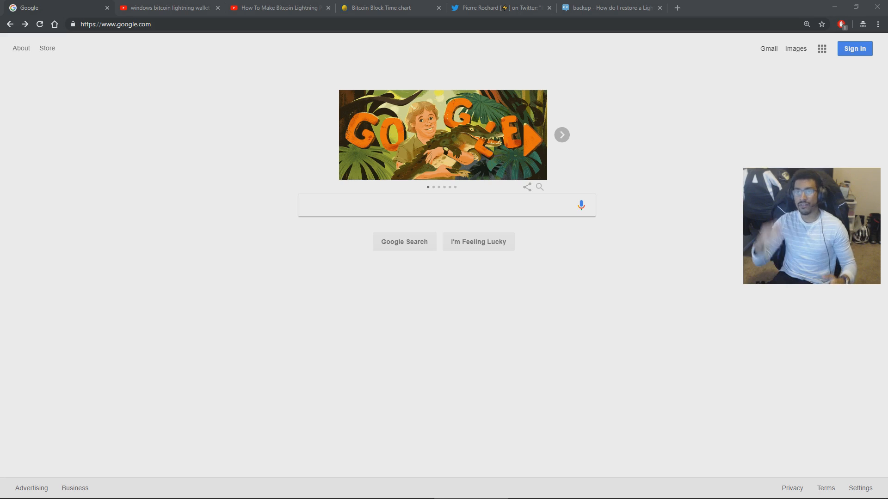
{"action": "mouse_move", "coordinate": [738, 347]}
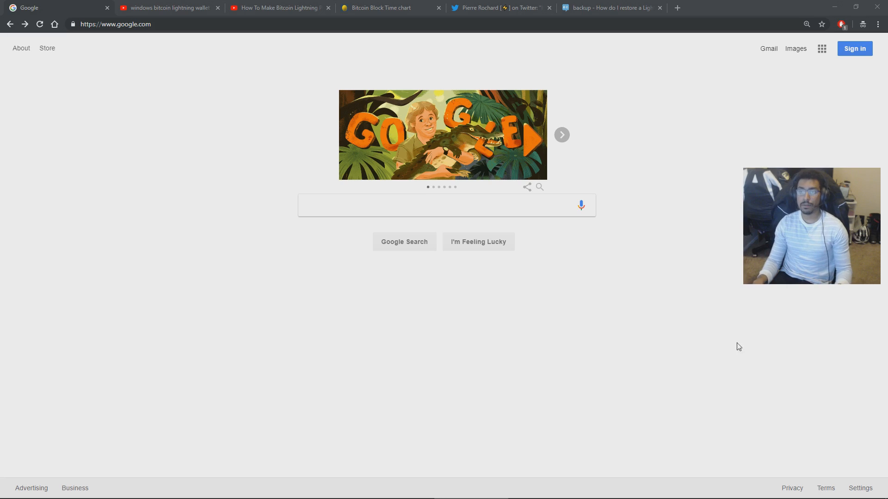
Search Google for 'nano' and reach the Nano Wallet Company desktop download page via Nano's wallets page
{"action": "type", "text": "nano wallet"}
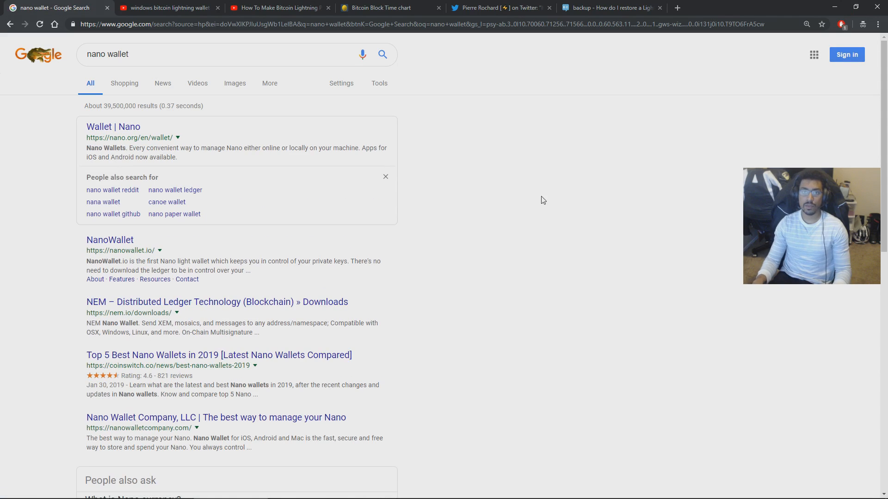
{"action": "left_click", "coordinate": [113, 126]}
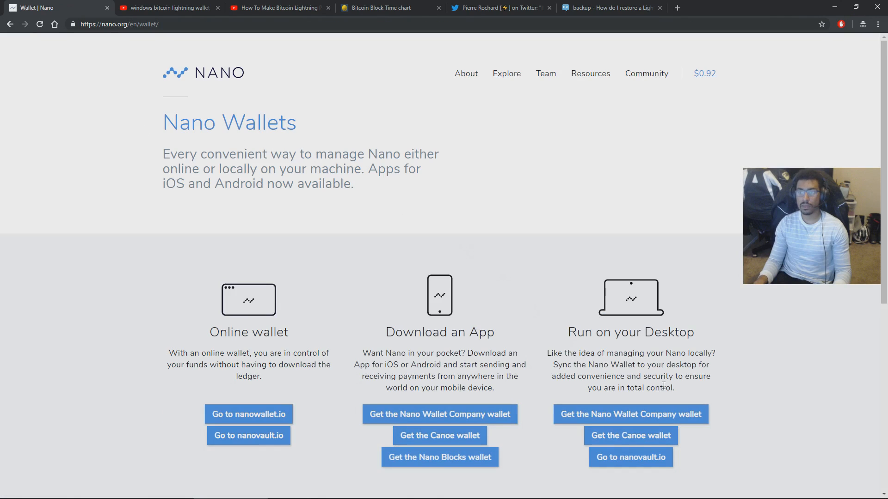
{"action": "mouse_move", "coordinate": [622, 414]}
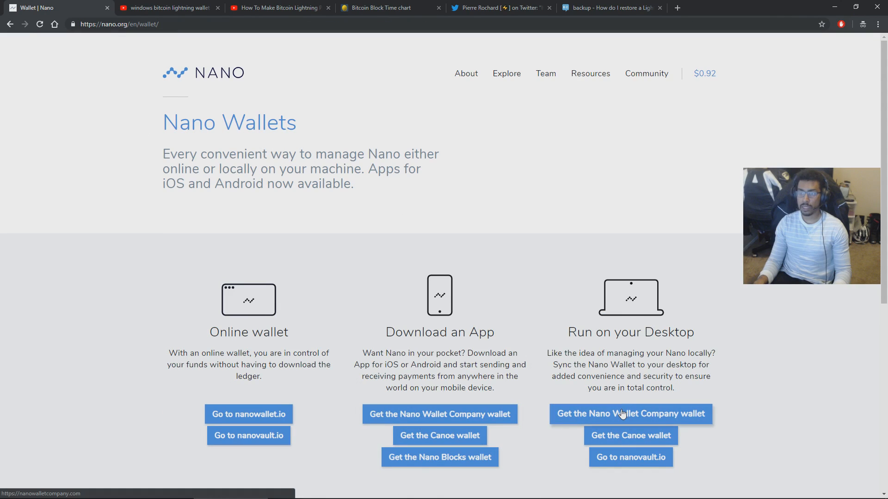
{"action": "left_click", "coordinate": [630, 413]}
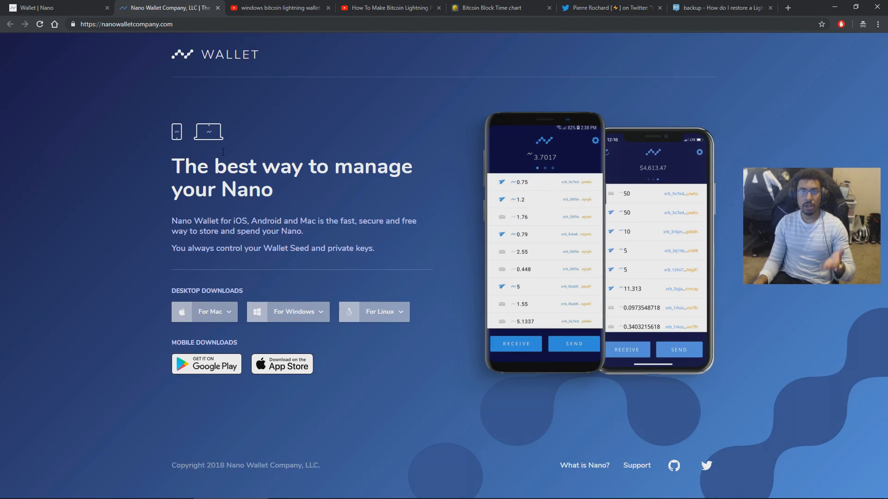
{"action": "mouse_move", "coordinate": [336, 283]}
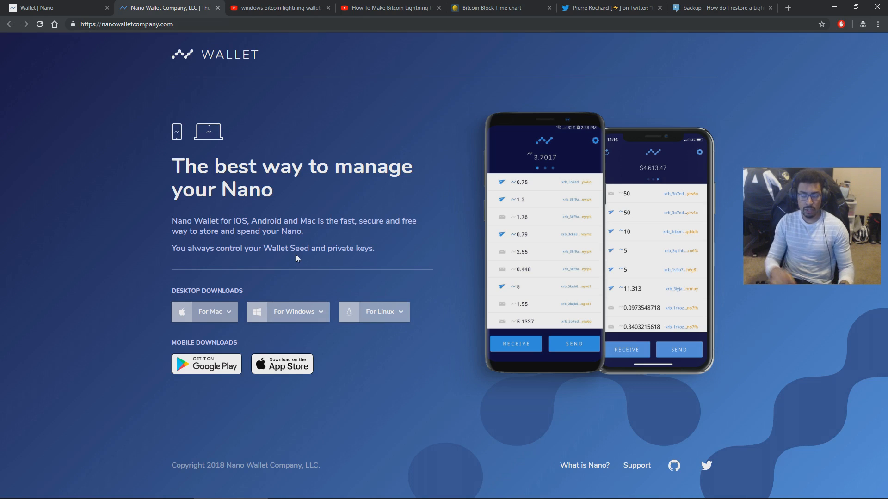
Launch Nano Wallet Desktop from the Start menu search 'nan' to its login screen
{"action": "type", "text": "nan"}
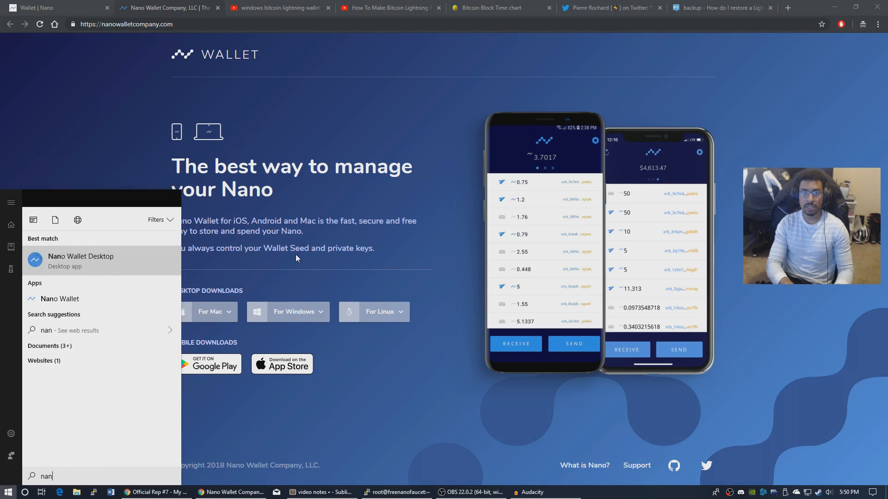
{"action": "left_click", "coordinate": [81, 260]}
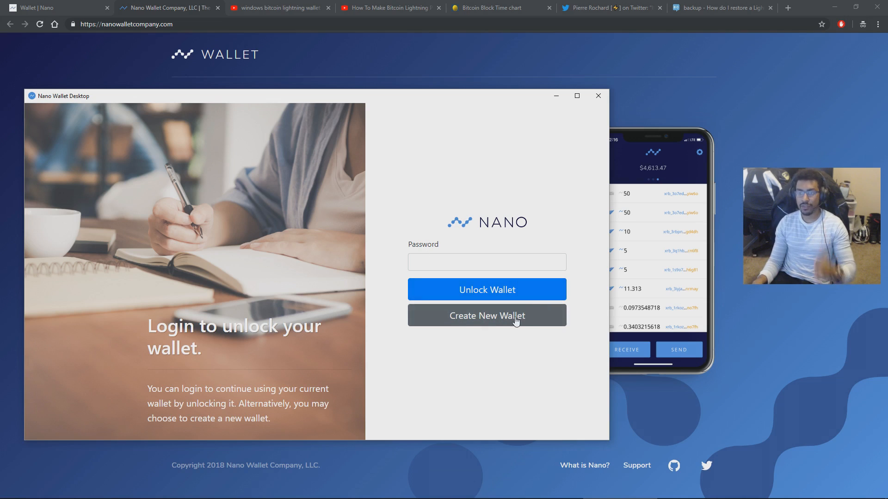
Create a fresh wallet, confirm the seed is backed up, and set its password
{"action": "left_click", "coordinate": [486, 315]}
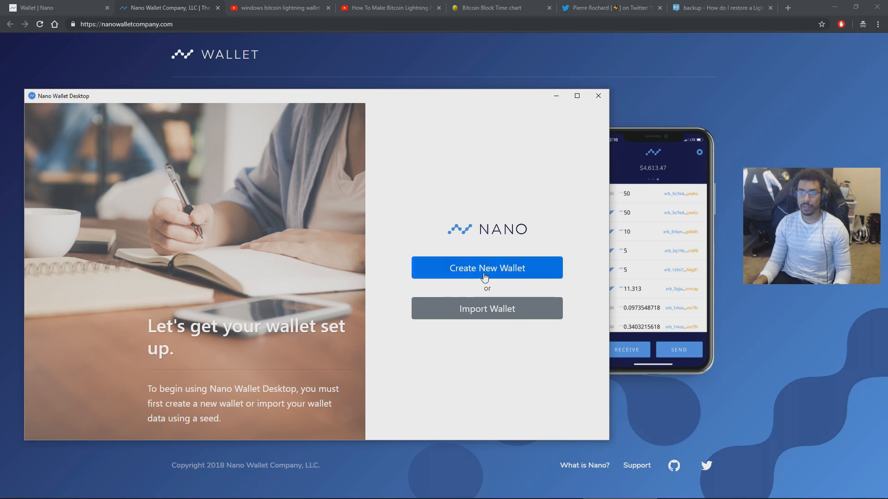
{"action": "left_click", "coordinate": [487, 268]}
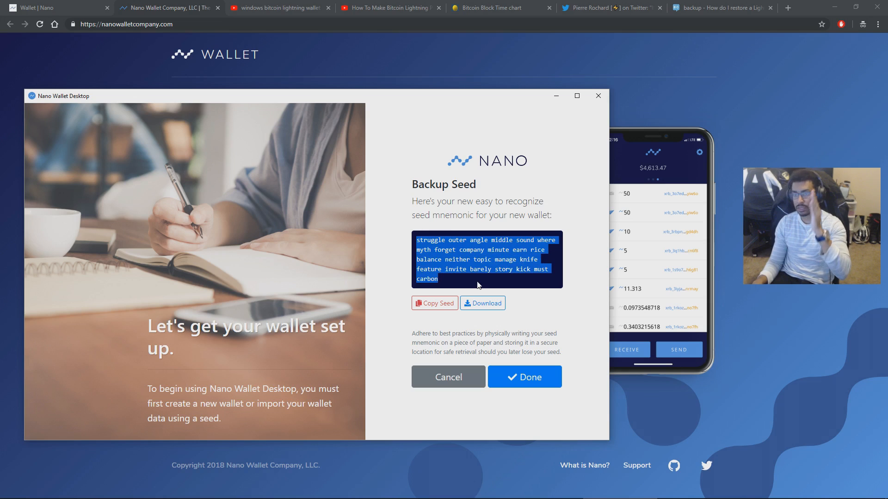
{"action": "left_click", "coordinate": [435, 302]}
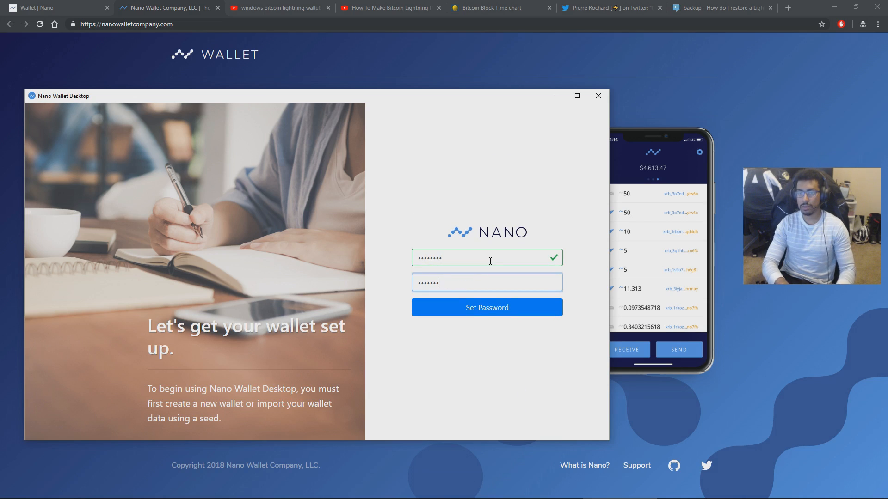
{"action": "left_click", "coordinate": [486, 308]}
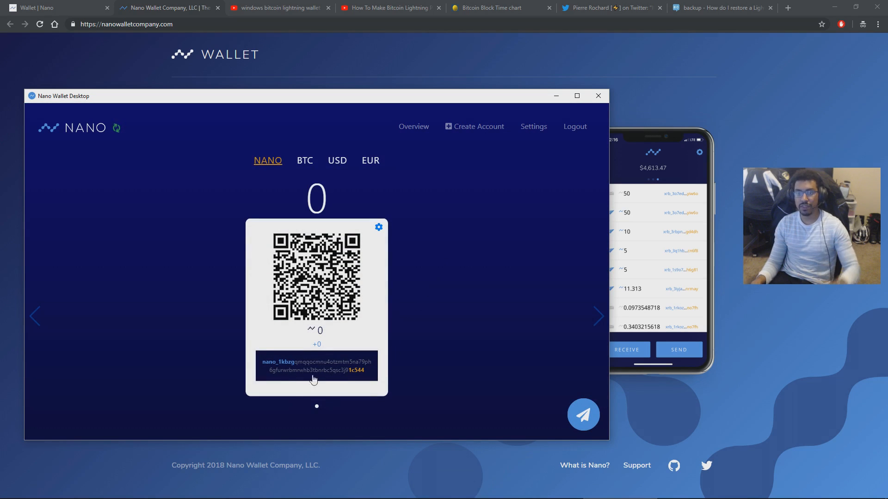
{"action": "mouse_move", "coordinate": [117, 128]}
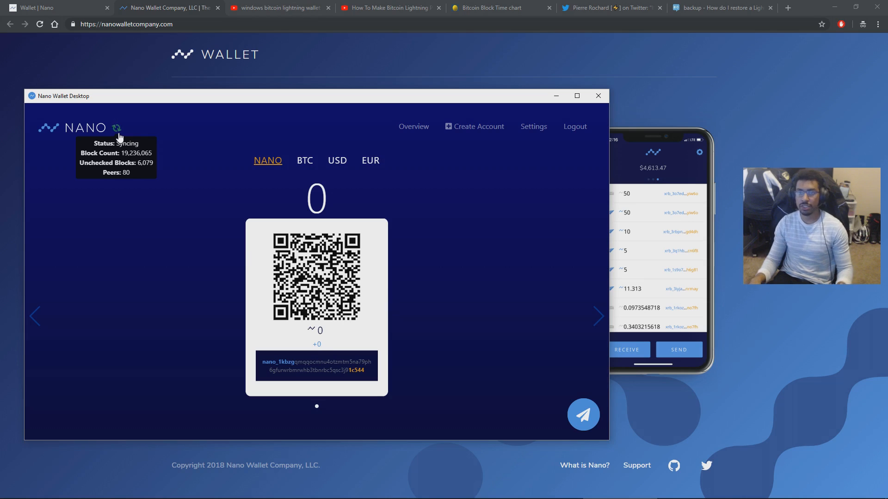
{"action": "mouse_move", "coordinate": [351, 285]}
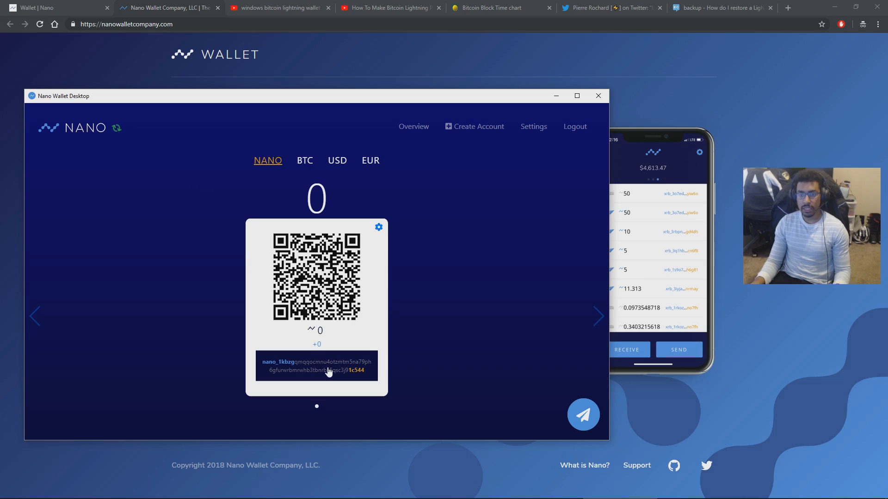
{"action": "left_click", "coordinate": [316, 366]}
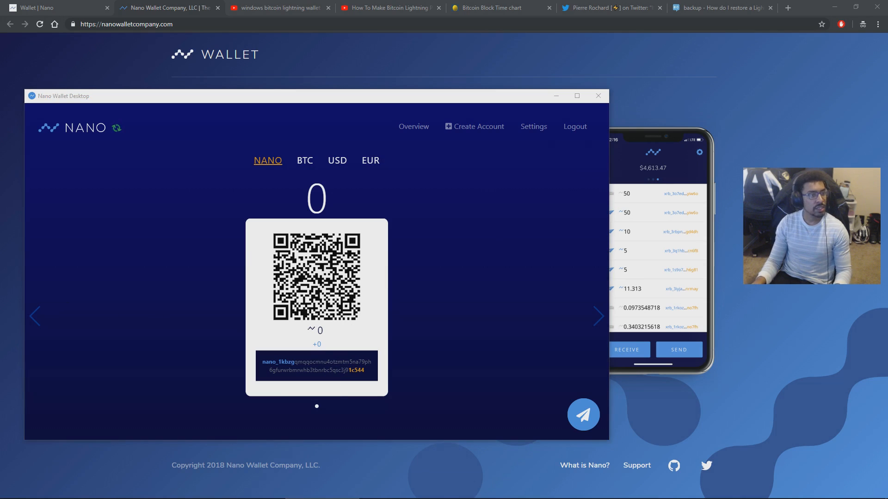
{"action": "mouse_move", "coordinate": [159, 231]}
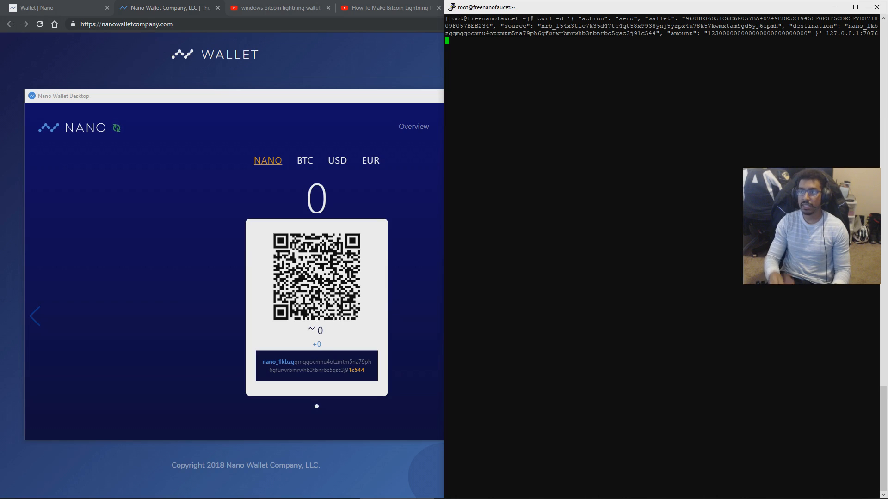
Run the curl send RPC in PuTTY, funding the wallet with 0.000123 Nano
{"action": "key", "text": "Return"}
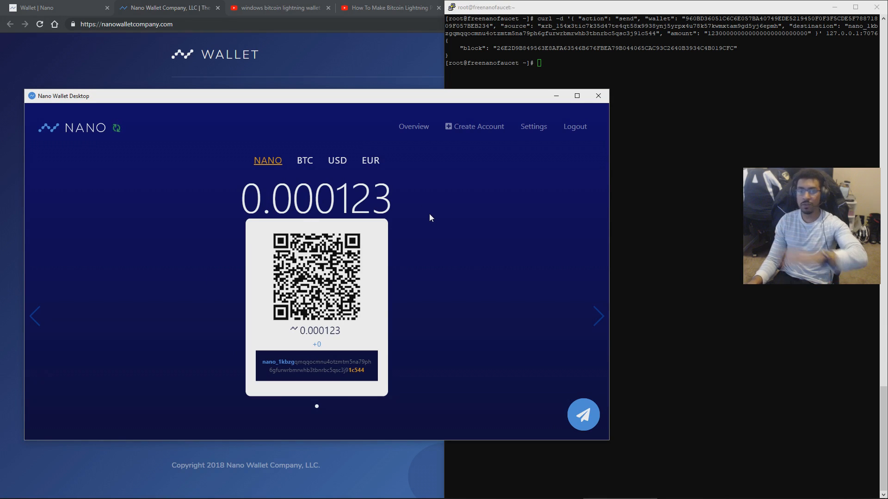
{"action": "mouse_move", "coordinate": [395, 226]}
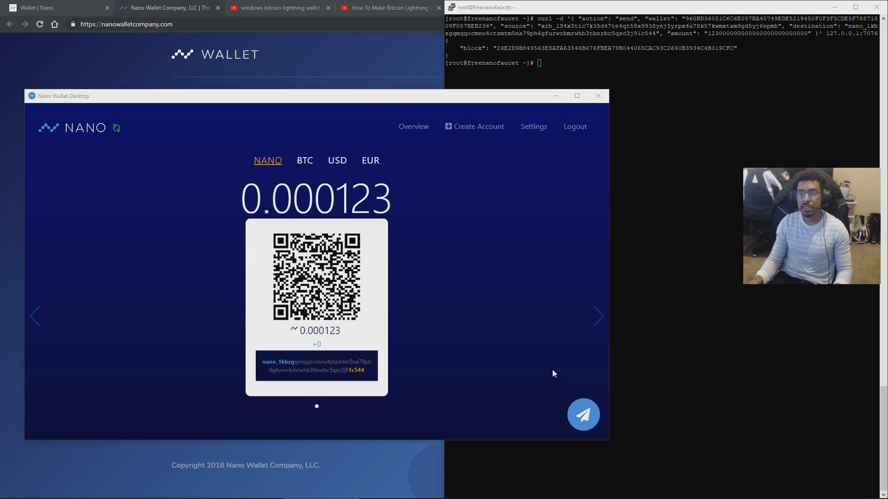
Fill the send form with the faucet's xrb address and the MAX 0.000123 Nano amount
{"action": "left_click", "coordinate": [583, 414]}
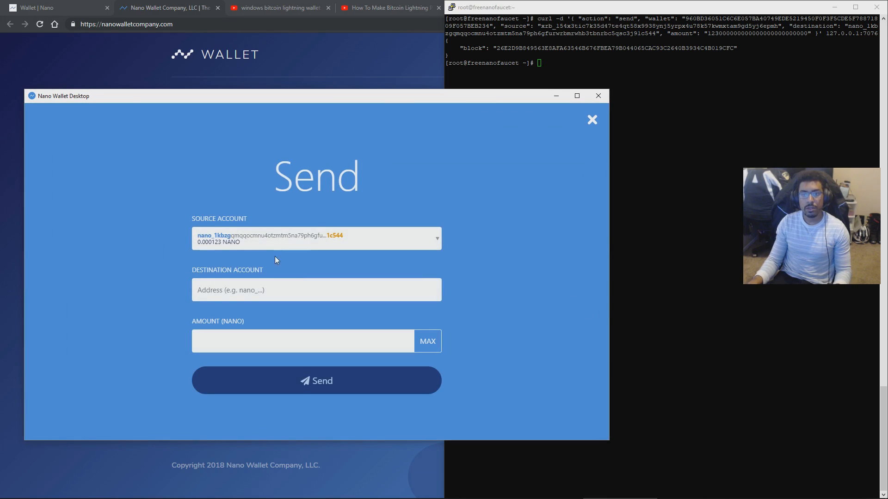
{"action": "left_click", "coordinate": [427, 341]}
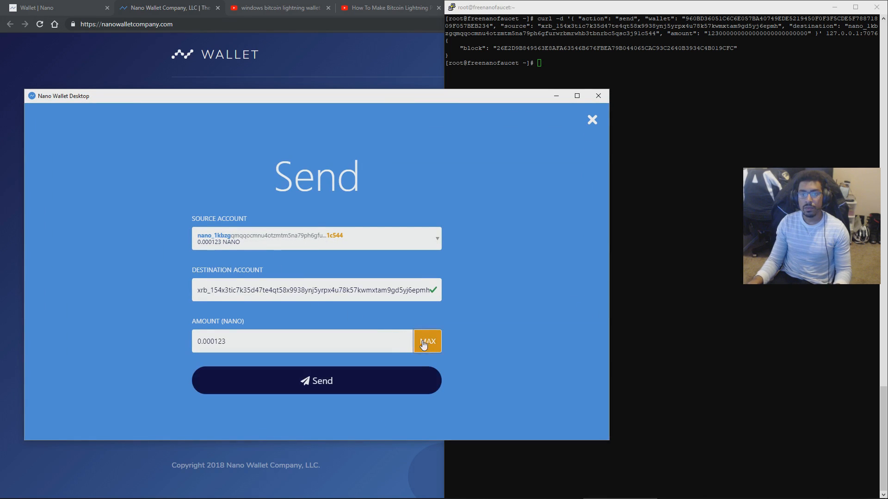
{"action": "left_click", "coordinate": [317, 381]}
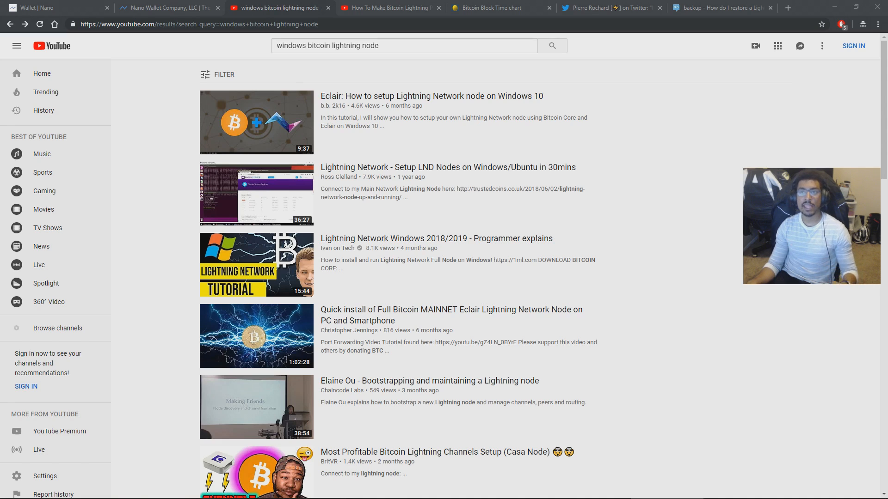
{"action": "mouse_move", "coordinate": [270, 113]}
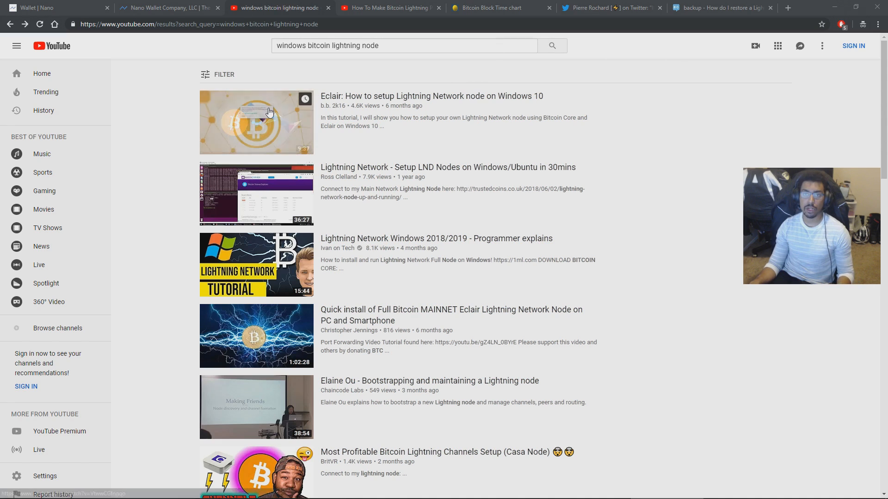
Start the Eclair Lightning node on Windows 10 tutorial, check playback settings, and go full screen
{"action": "left_click", "coordinate": [268, 112]}
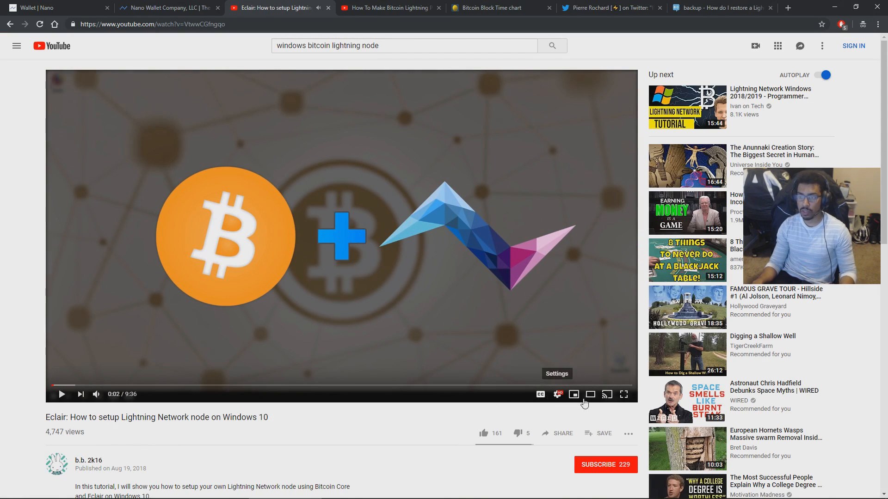
{"action": "left_click", "coordinate": [557, 394]}
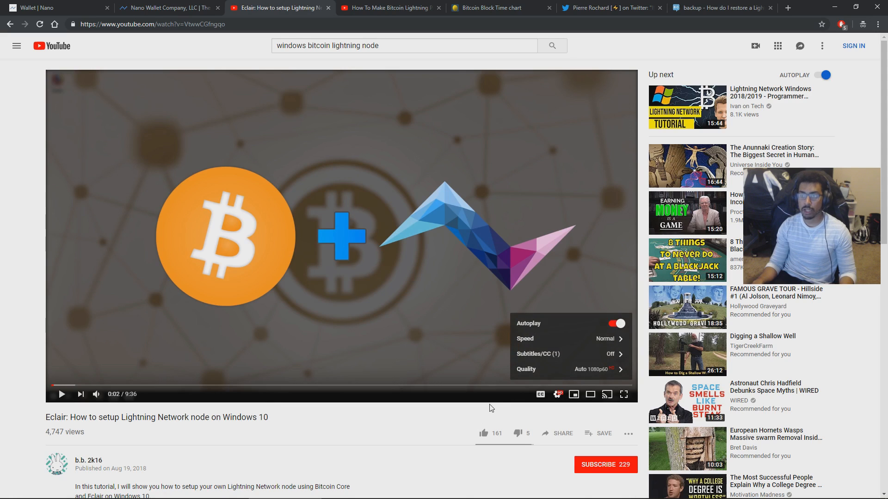
{"action": "left_click", "coordinate": [623, 393]}
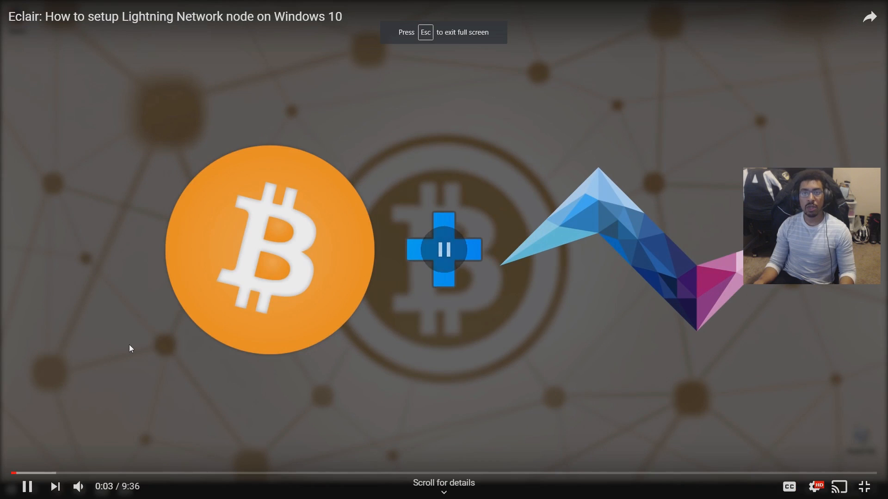
Skip through the tutorial to about 7:52 where Eclair's open-new-channel form appears
{"action": "left_click", "coordinate": [442, 250]}
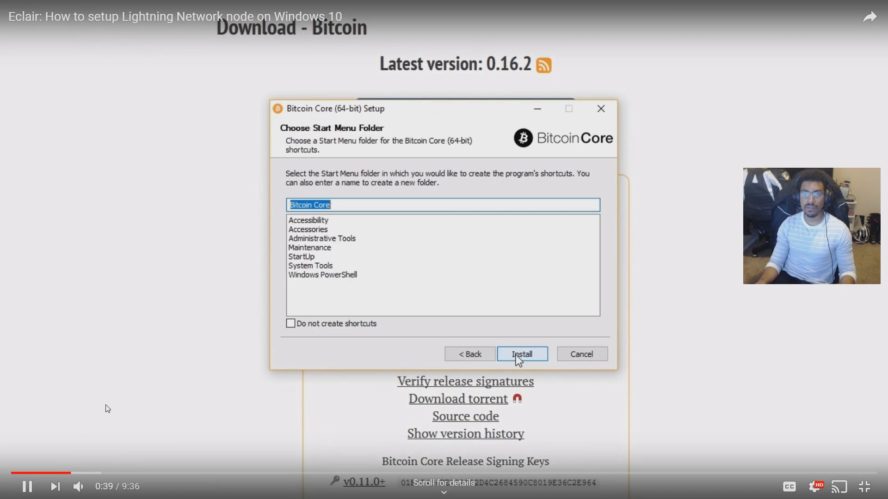
{"action": "left_click", "coordinate": [521, 354]}
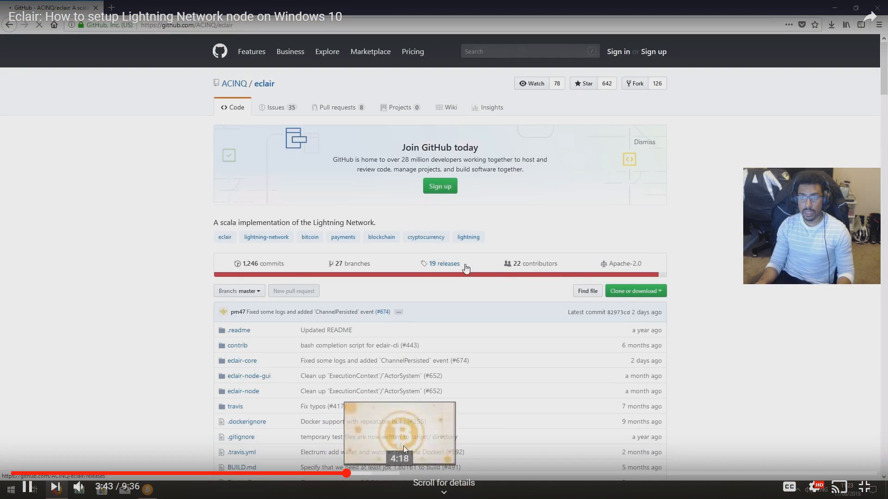
{"action": "left_click", "coordinate": [444, 264]}
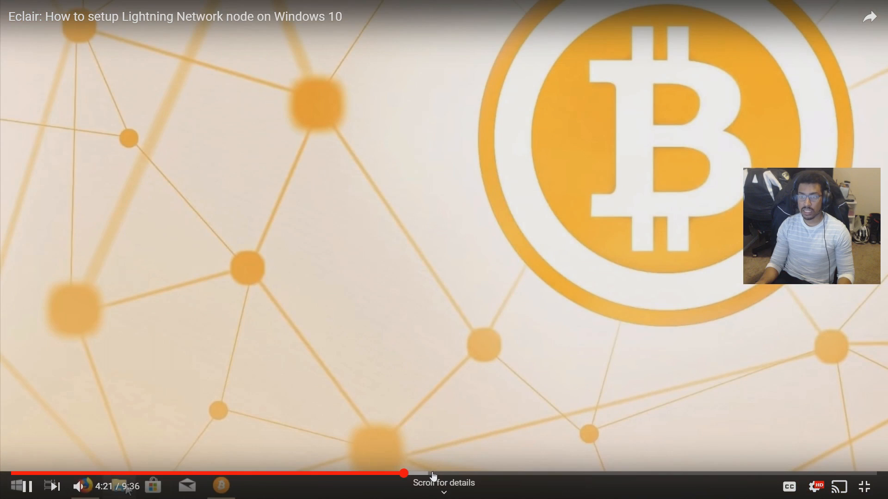
{"action": "left_click_drag", "start_coordinate": [402, 473], "coordinate": [459, 473]}
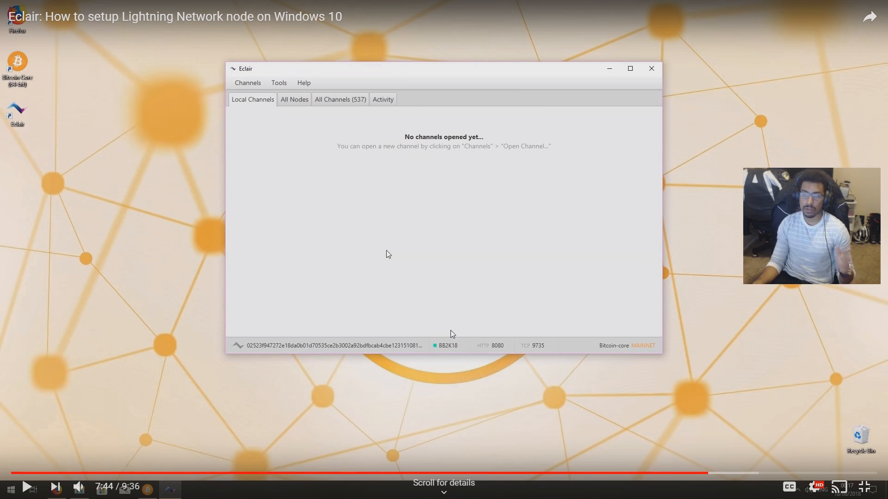
{"action": "mouse_move", "coordinate": [291, 285]}
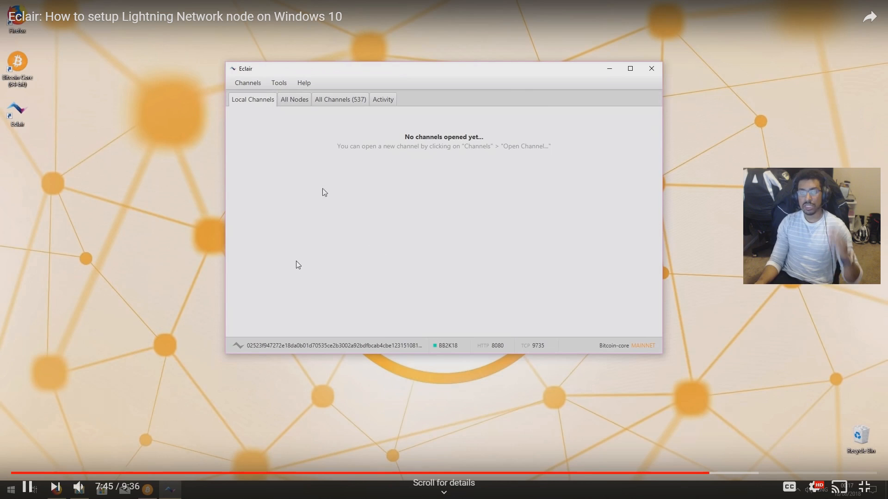
{"action": "left_click", "coordinate": [248, 83]}
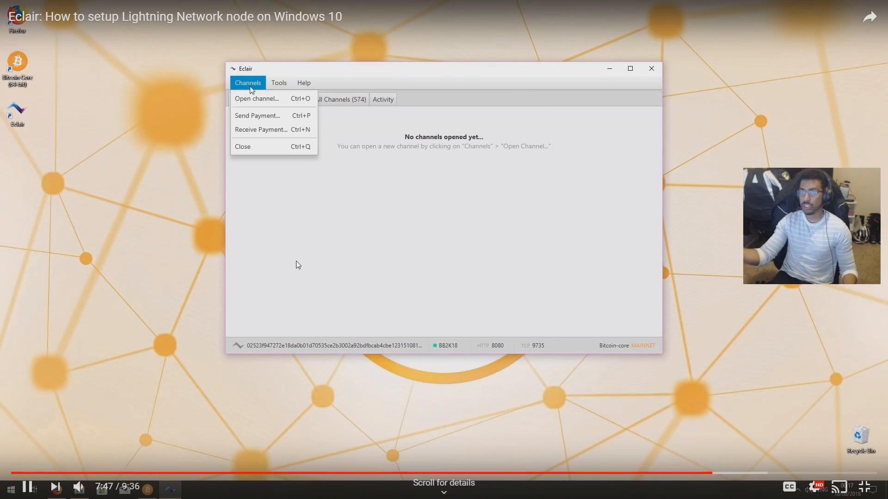
{"action": "left_click", "coordinate": [256, 98]}
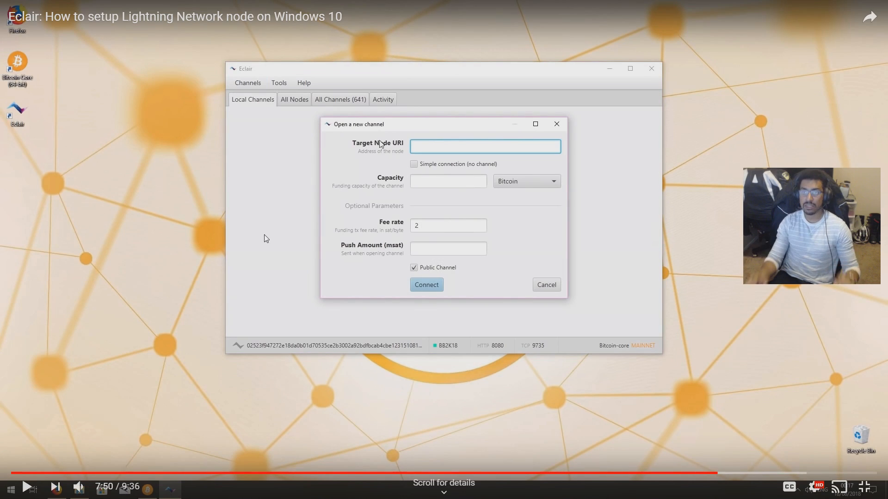
{"action": "mouse_move", "coordinate": [147, 283]}
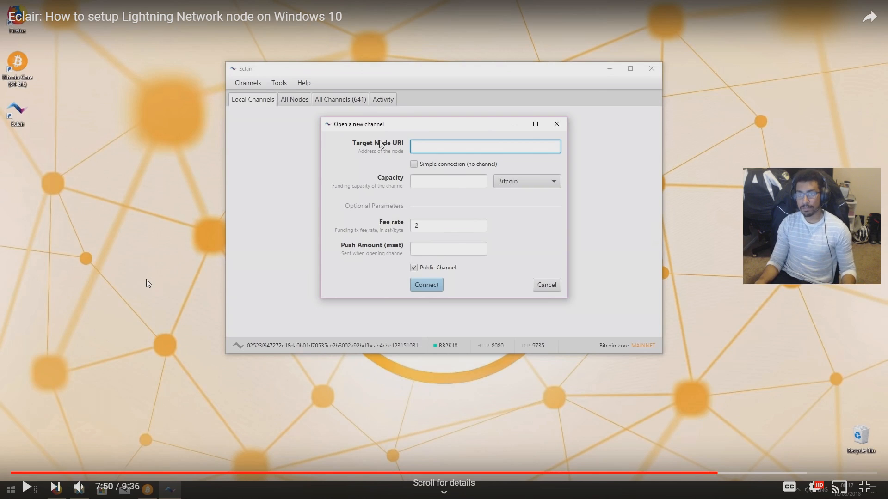
{"action": "right_click", "coordinate": [419, 146]}
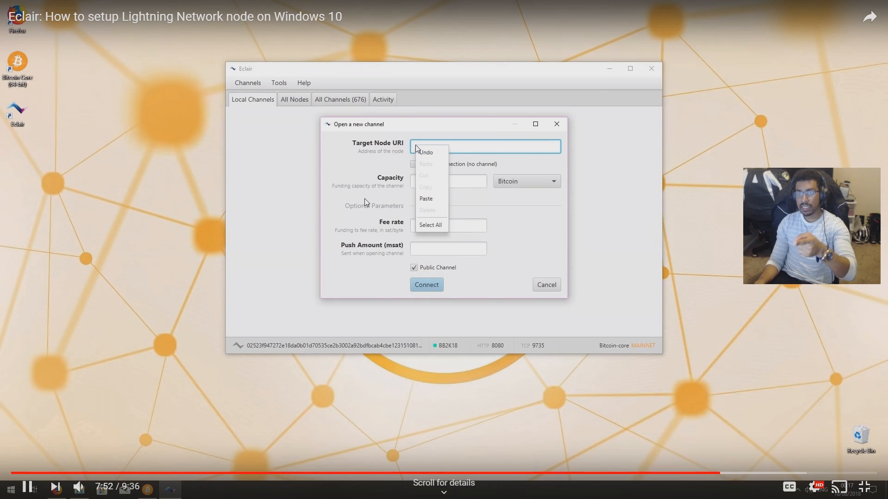
Follow the tutorial entering the node URI and 0.004 BTC capacity, then leave full screen
{"action": "left_click", "coordinate": [426, 198]}
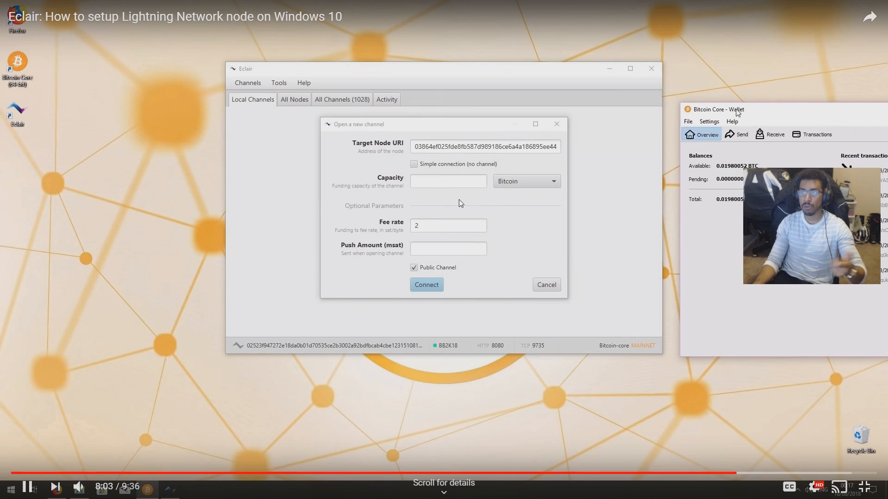
{"action": "type", "text": "0.004"}
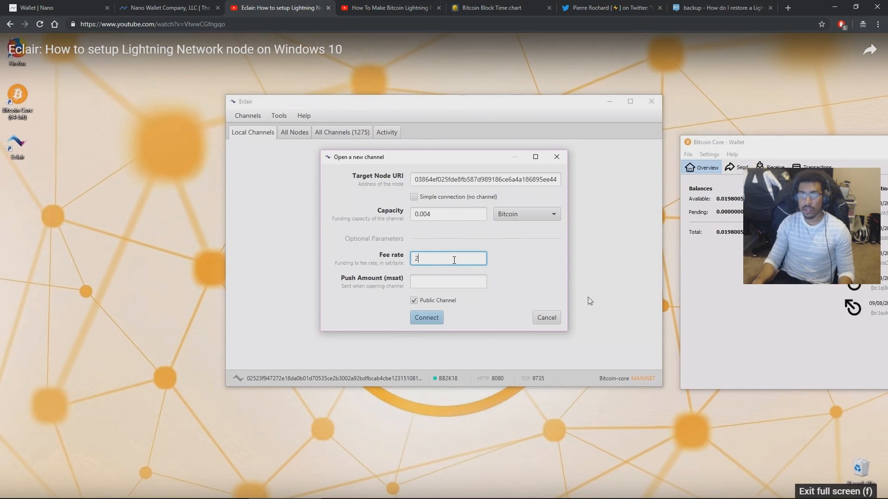
Read the channel-state backup tweet and the Stack Exchange answer on restoring a node
{"action": "left_click", "coordinate": [606, 7]}
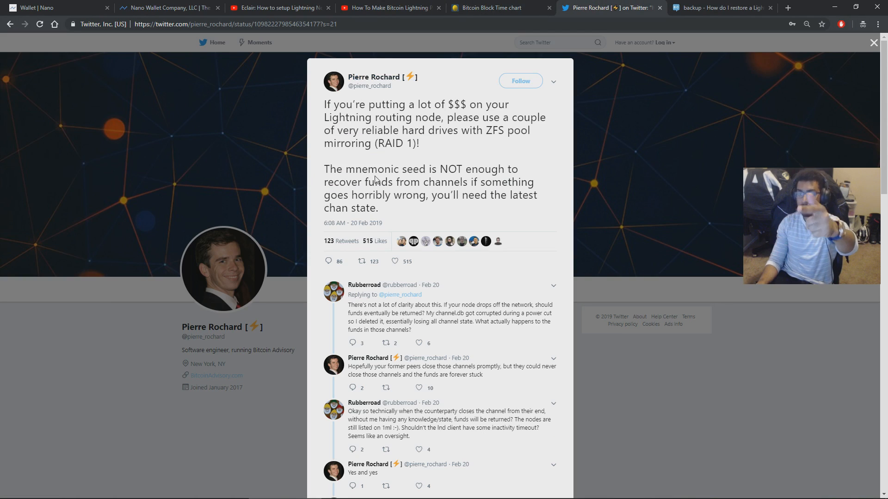
{"action": "mouse_move", "coordinate": [377, 153]}
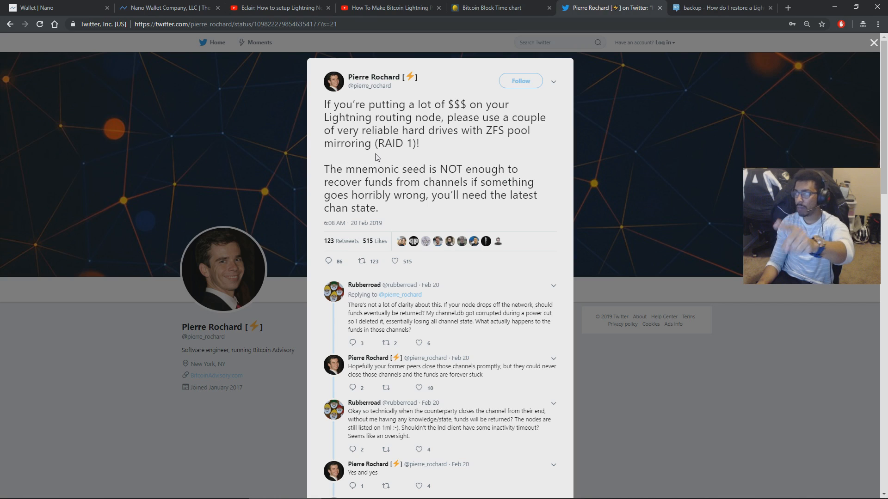
{"action": "left_click", "coordinate": [719, 7]}
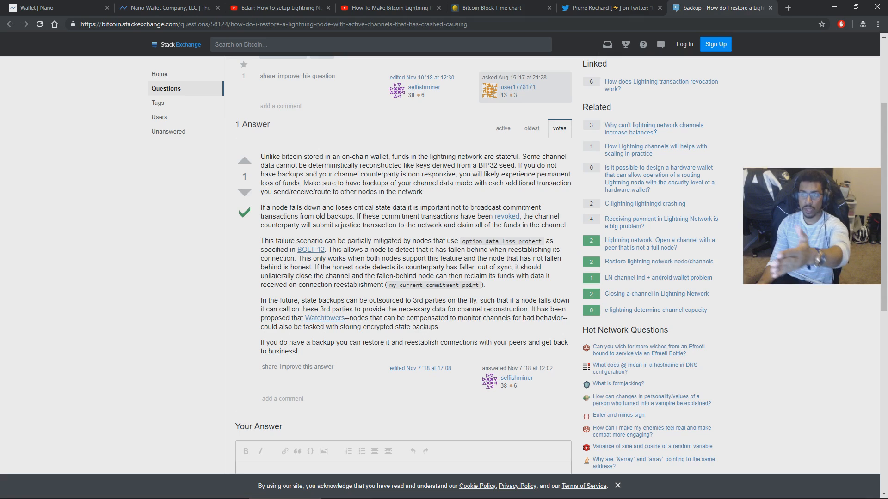
{"action": "left_click_drag", "start_coordinate": [363, 157], "coordinate": [501, 157]}
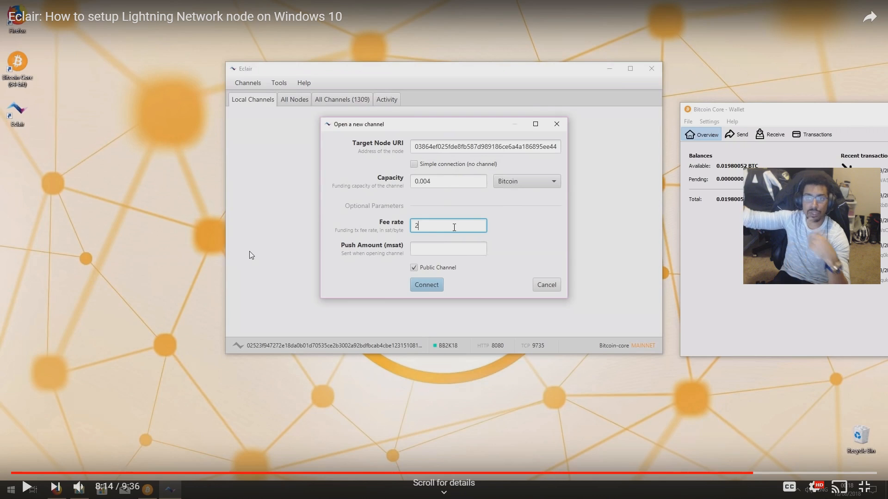
{"action": "mouse_move", "coordinate": [266, 216]}
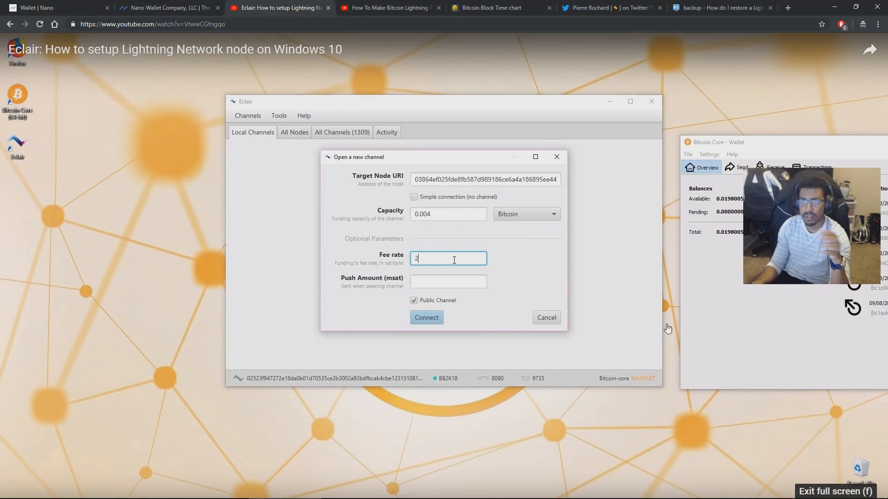
Revisit the mnemonic-seed tweet, then watch the channel submitted with fee rate 1 via Connect
{"action": "left_click", "coordinate": [606, 7]}
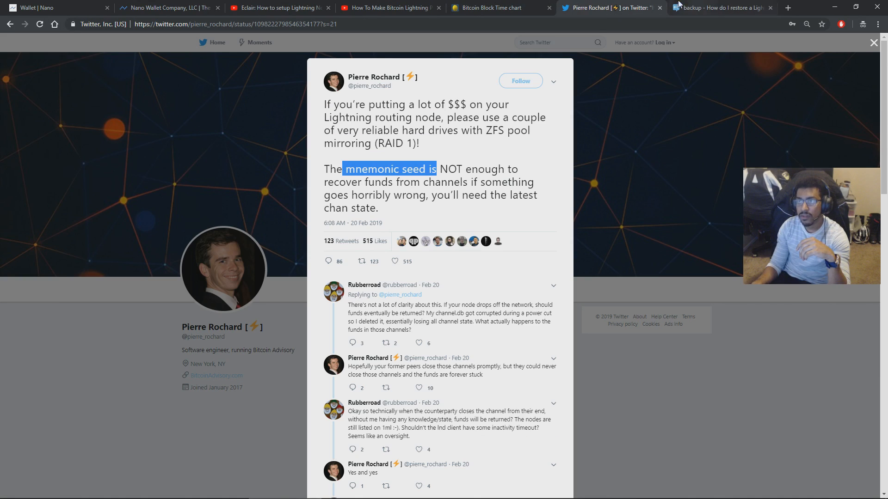
{"action": "left_click", "coordinate": [500, 8]}
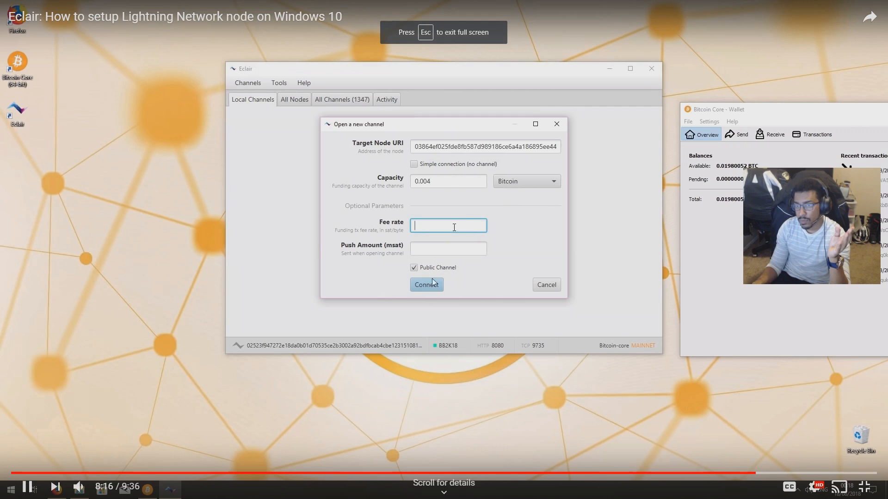
{"action": "type", "text": "1"}
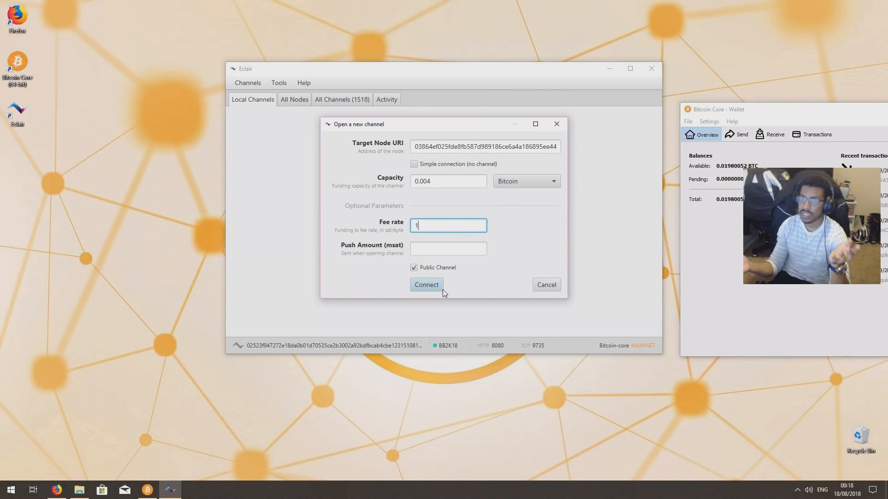
{"action": "left_click", "coordinate": [427, 285]}
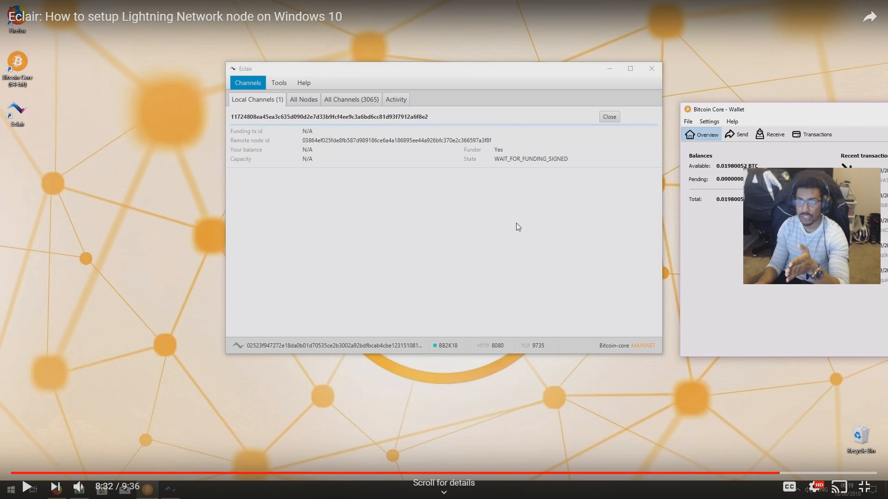
{"action": "mouse_move", "coordinate": [505, 220]}
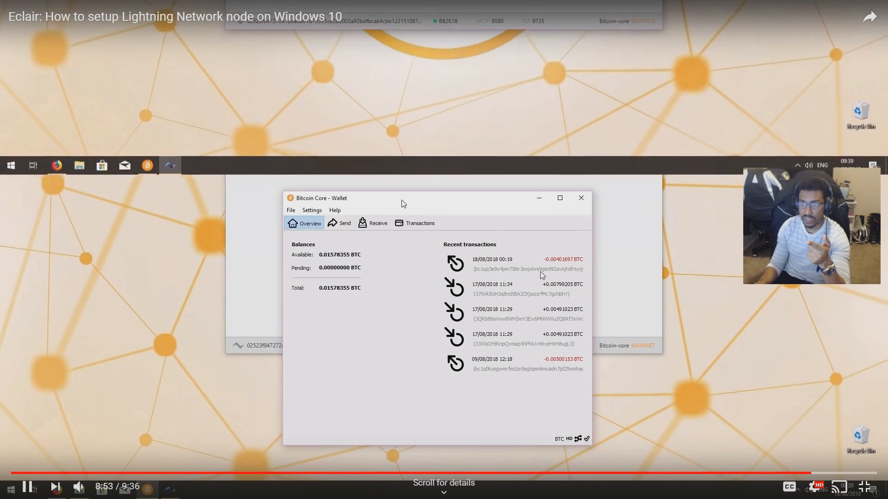
Pause the Eclair tutorial on the three NORMAL channels funded from Bitcoin Core
{"action": "left_click", "coordinate": [170, 165]}
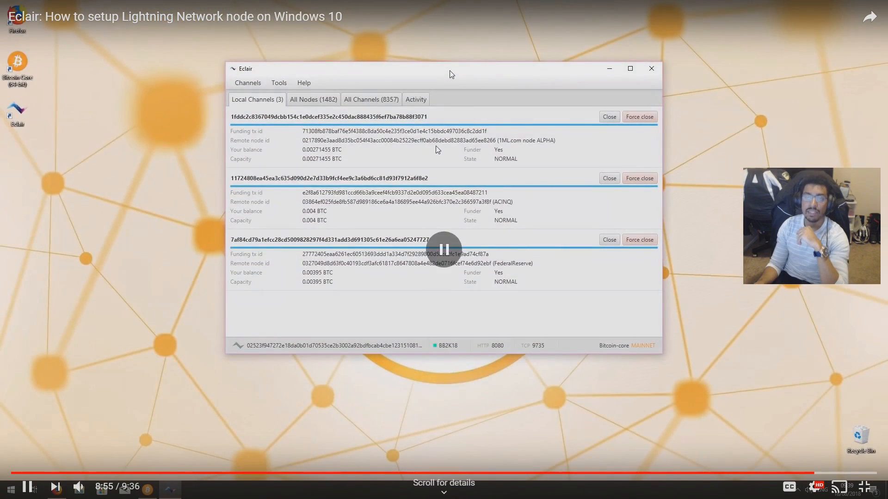
{"action": "left_click", "coordinate": [444, 248]}
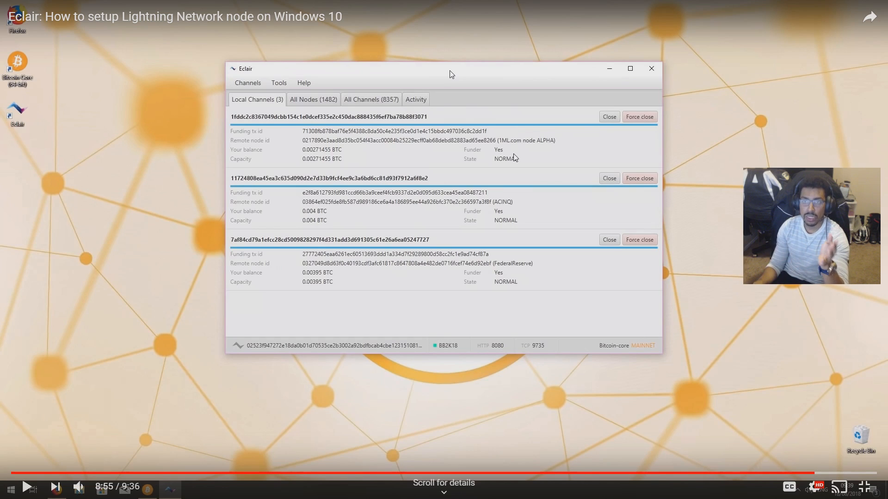
{"action": "mouse_move", "coordinate": [539, 220]}
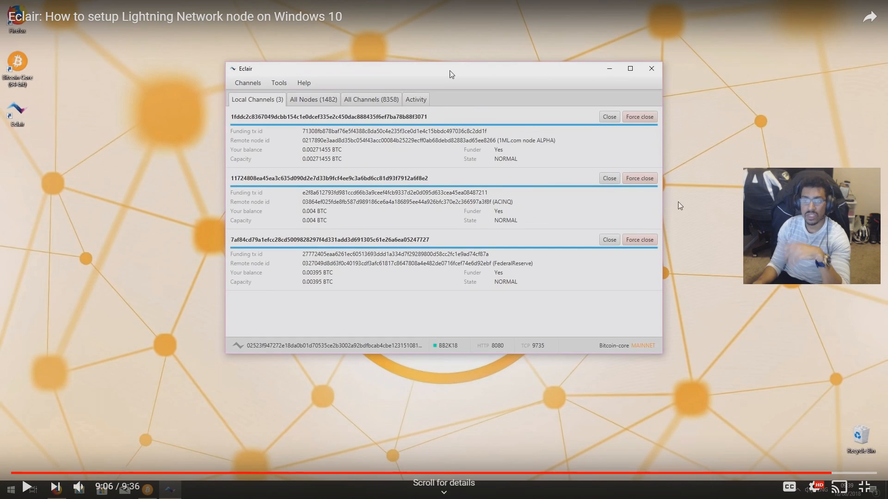
{"action": "mouse_move", "coordinate": [694, 222]}
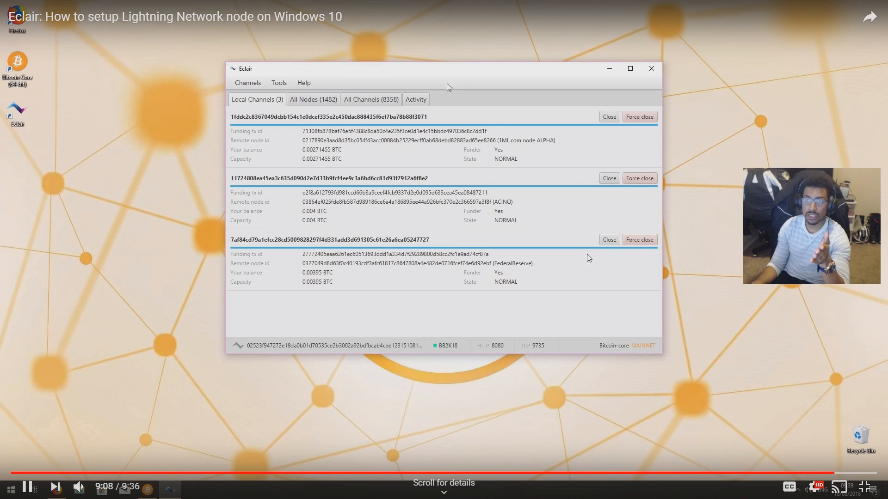
{"action": "mouse_move", "coordinate": [322, 339]}
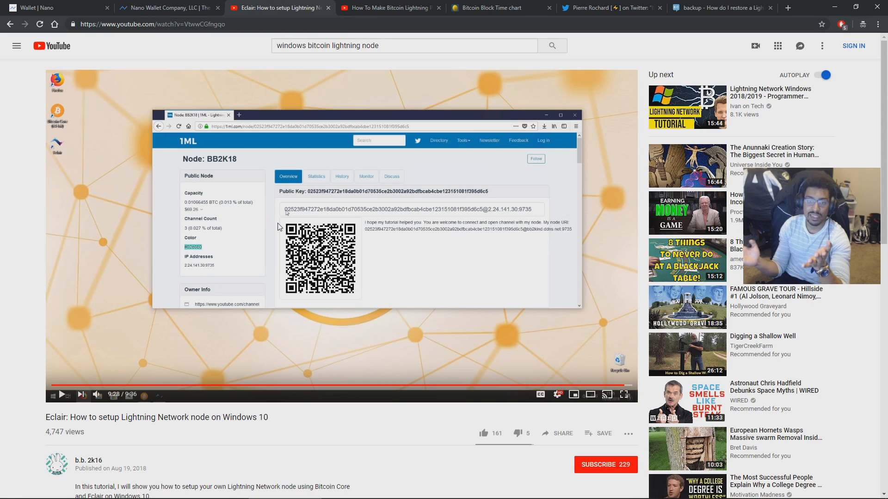
Switch to the 'How To Make Bitcoin Lightning Payments with Eclair' video and play it full screen
{"action": "left_click", "coordinate": [389, 8]}
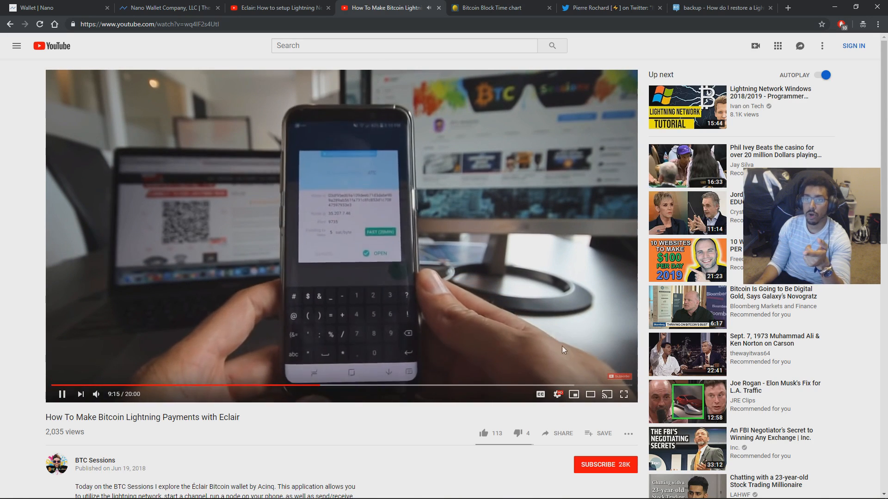
{"action": "left_click", "coordinate": [623, 394]}
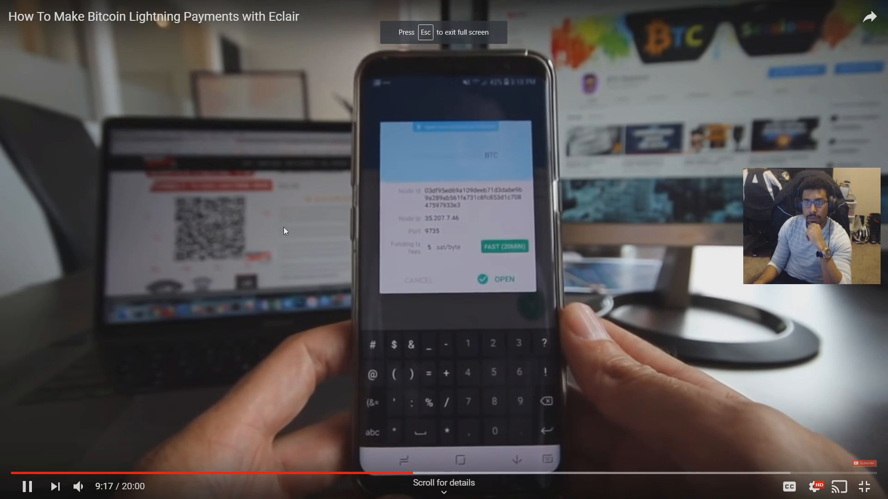
{"action": "left_click", "coordinate": [27, 486]}
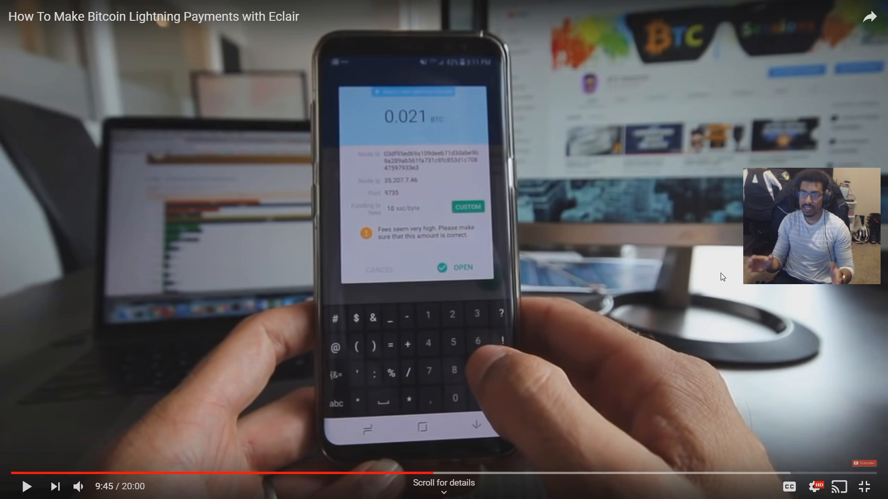
{"action": "mouse_move", "coordinate": [675, 342]}
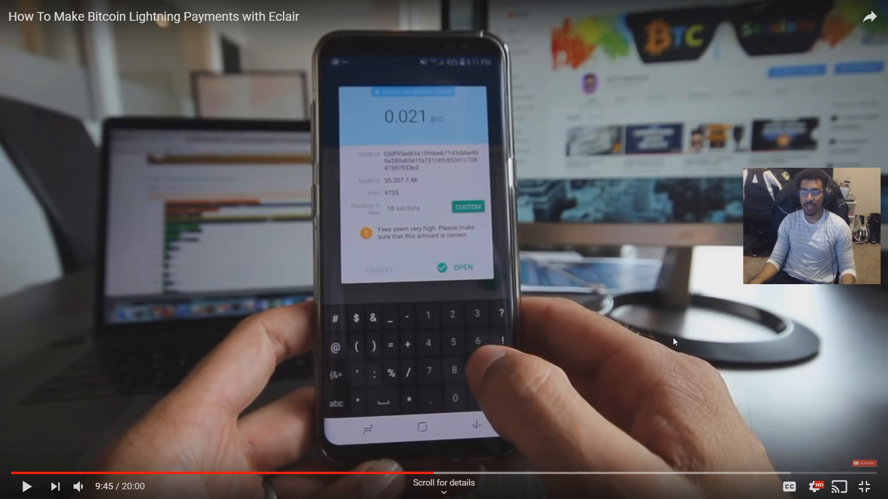
Leave full screen and pause at the phone app listing two channels
{"action": "left_click", "coordinate": [443, 249]}
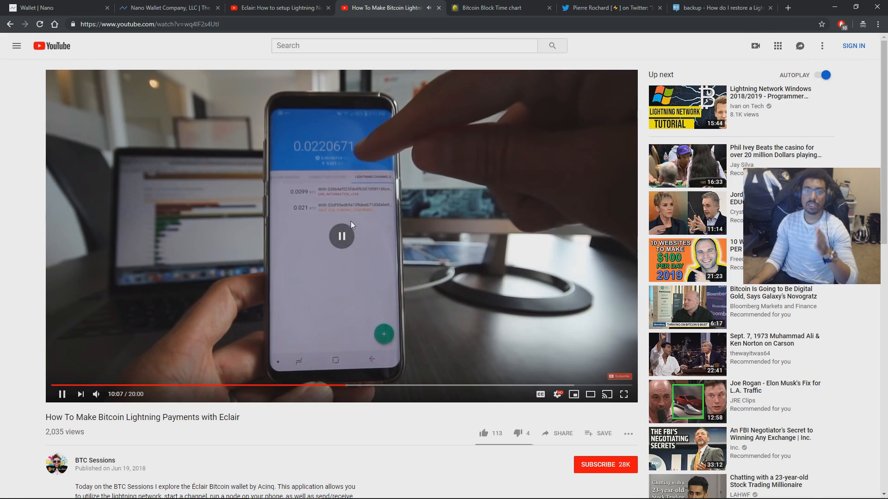
{"action": "left_click", "coordinate": [342, 237]}
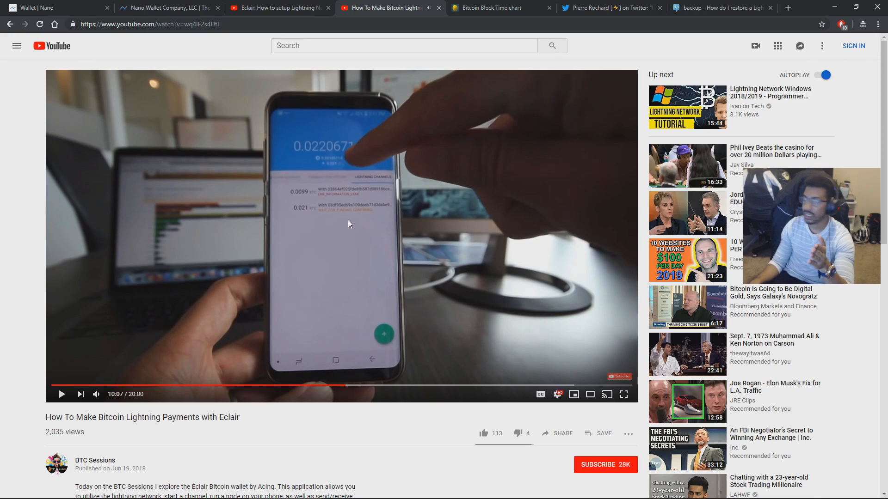